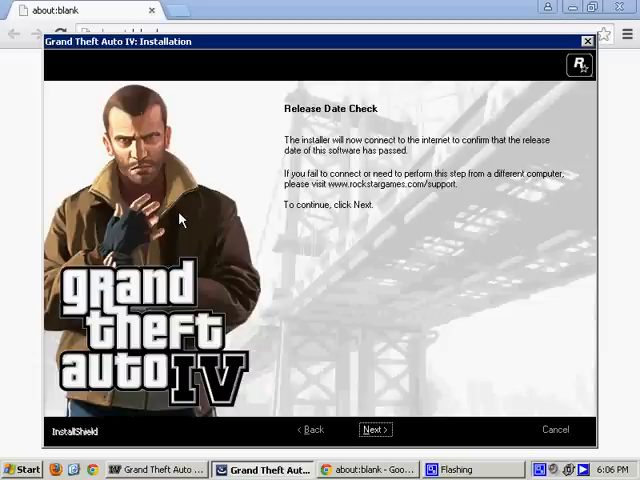
pyautogui.moveTo(50, 102)
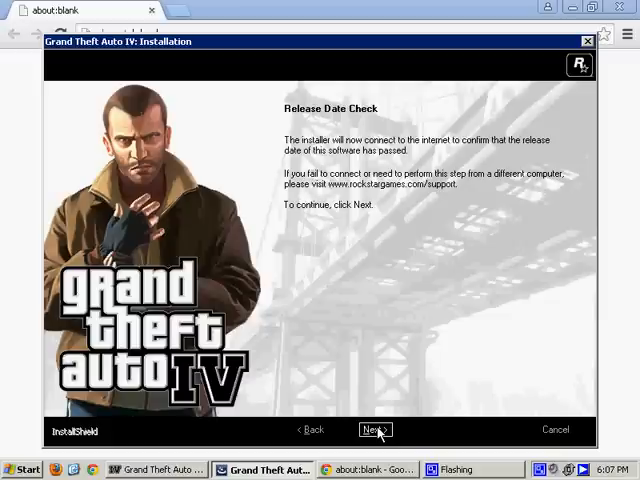
# Continue past the Release Date Check notice to the InstallShield Wizard Complete page.
pyautogui.click(374, 428)
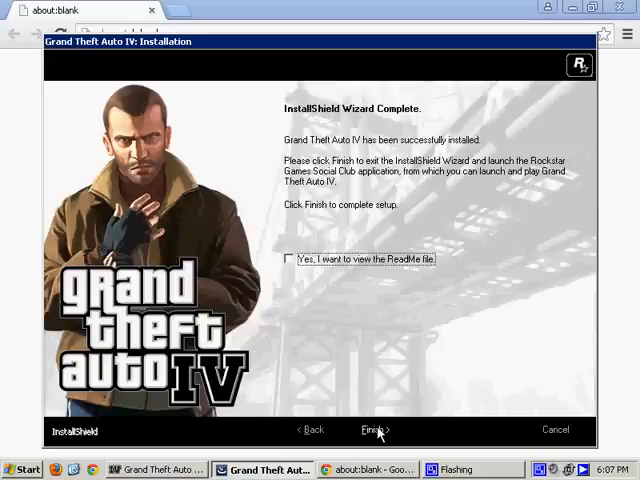
# Finish setup, allow firewall network access, and follow the support link in the Release Date Check Failure notice.
pyautogui.click(372, 428)
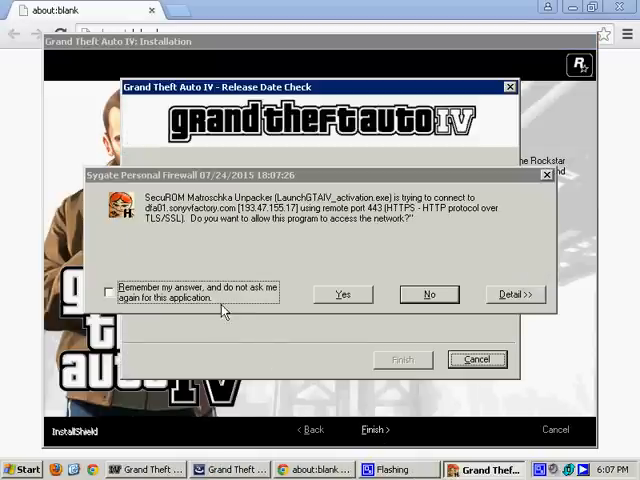
pyautogui.click(342, 294)
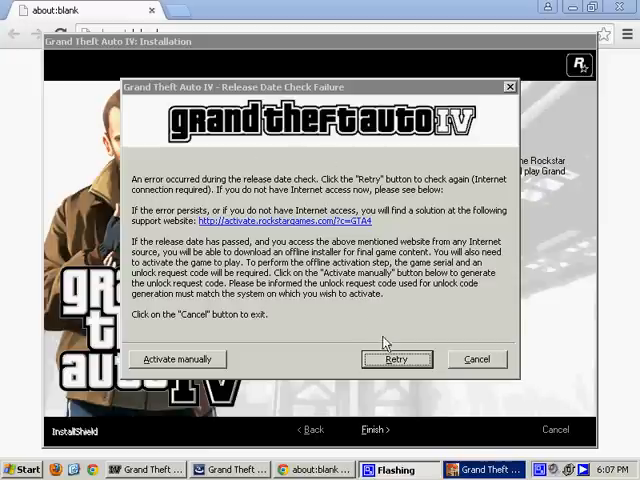
pyautogui.click(396, 360)
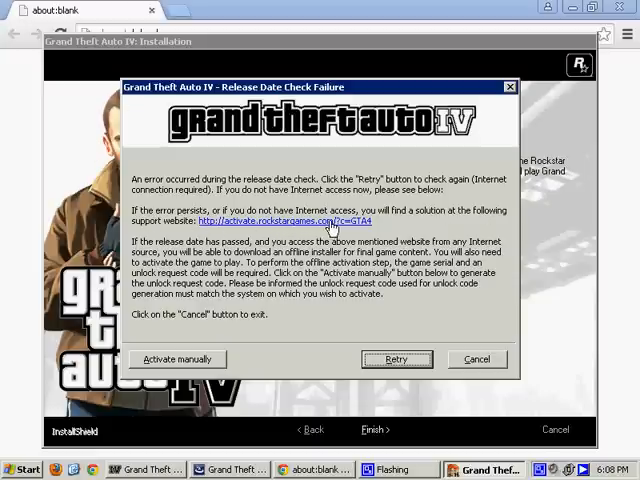
pyautogui.moveTo(328, 228)
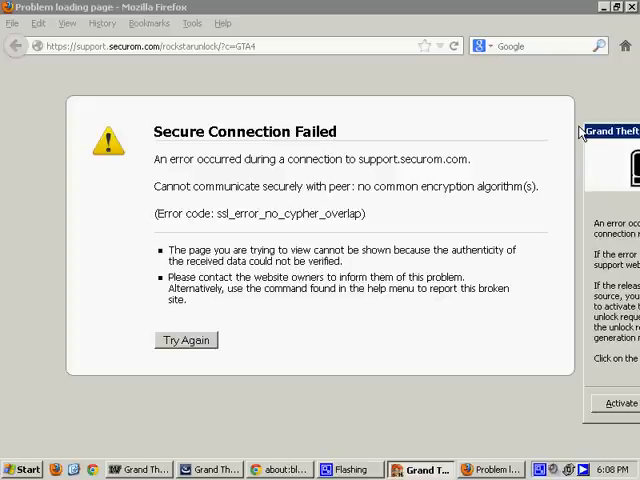
pyautogui.moveTo(616, 128)
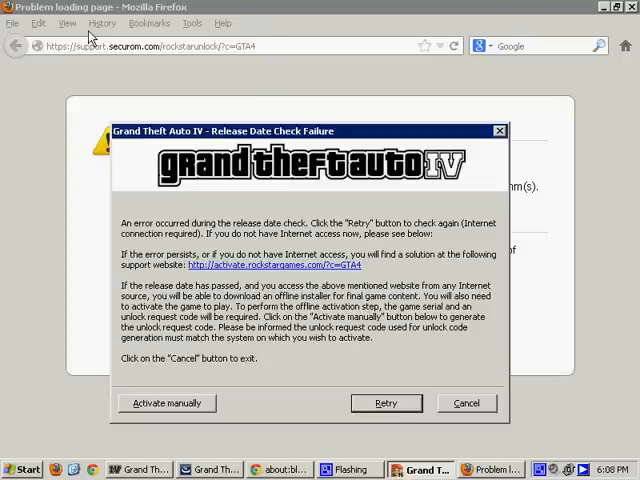
pyautogui.moveTo(292, 96)
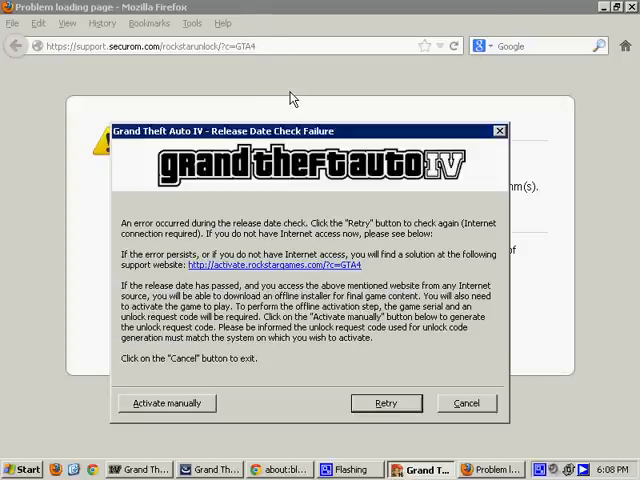
pyautogui.moveTo(292, 140)
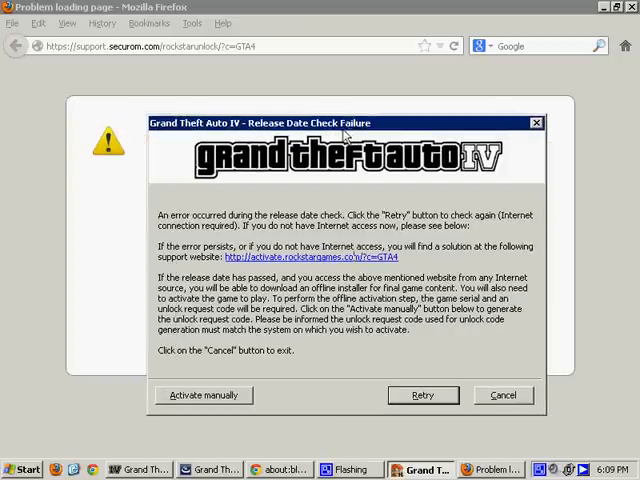
pyautogui.moveTo(248, 428)
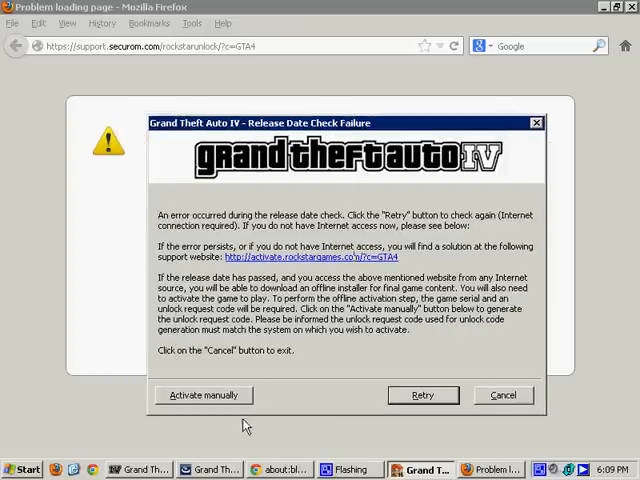
pyautogui.moveTo(160, 200)
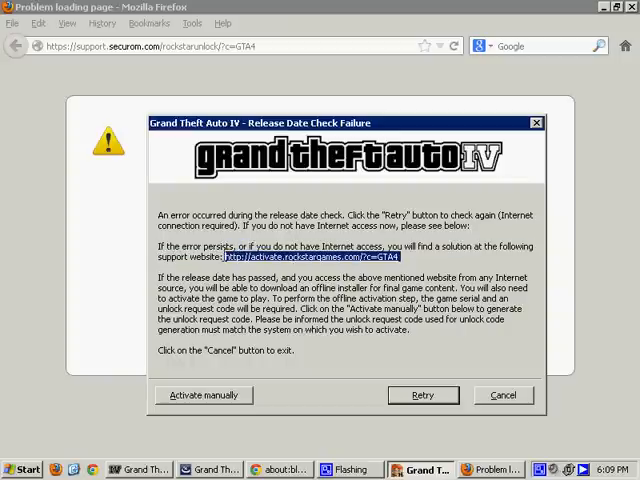
pyautogui.moveTo(88, 104)
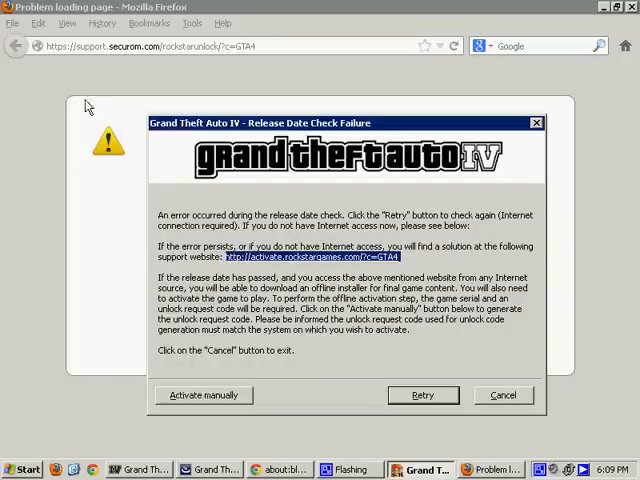
pyautogui.moveTo(76, 56)
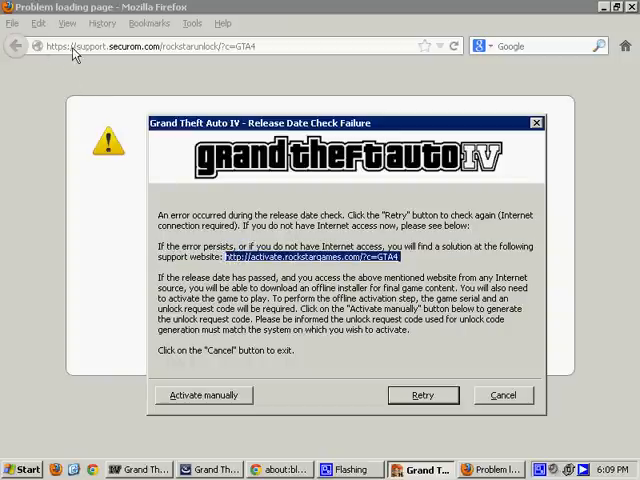
pyautogui.moveTo(136, 58)
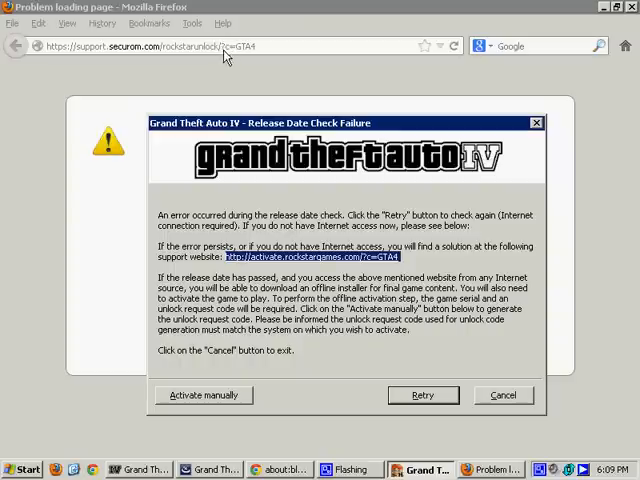
pyautogui.moveTo(244, 64)
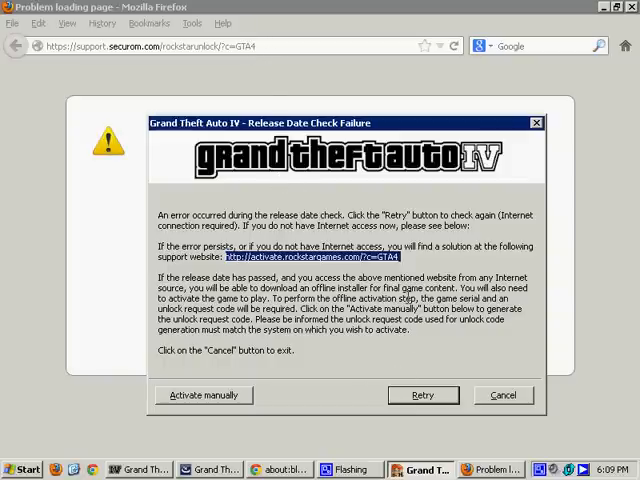
pyautogui.moveTo(408, 296)
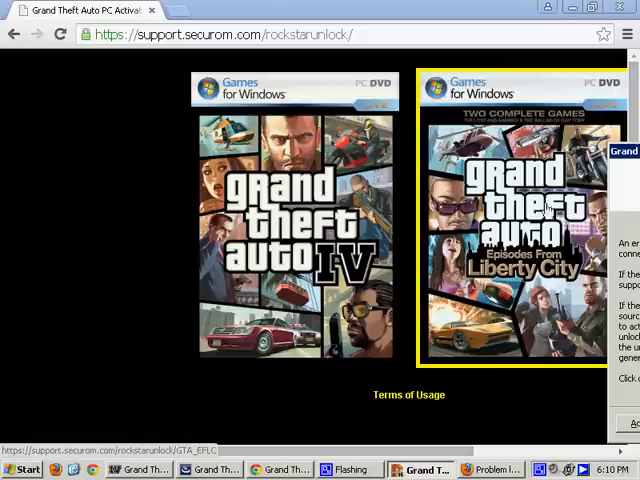
# Choose the Grand Theft Auto IV section on support.securom.com/rockstarunlock and select the Offline Date Check guide paragraph.
pyautogui.click(290, 240)
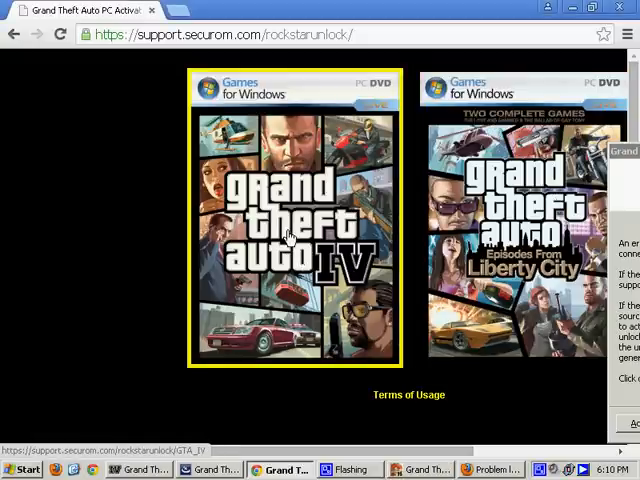
pyautogui.click(290, 230)
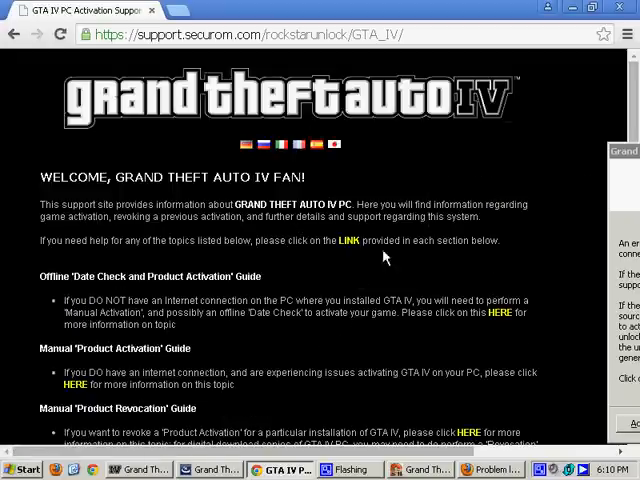
pyautogui.moveTo(312, 264)
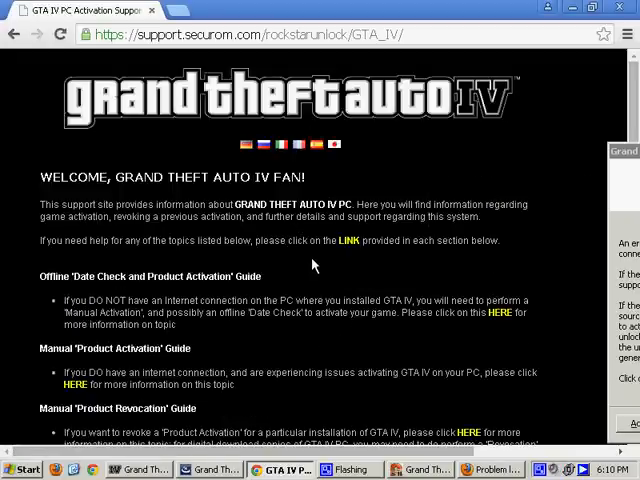
pyautogui.scroll(-3)
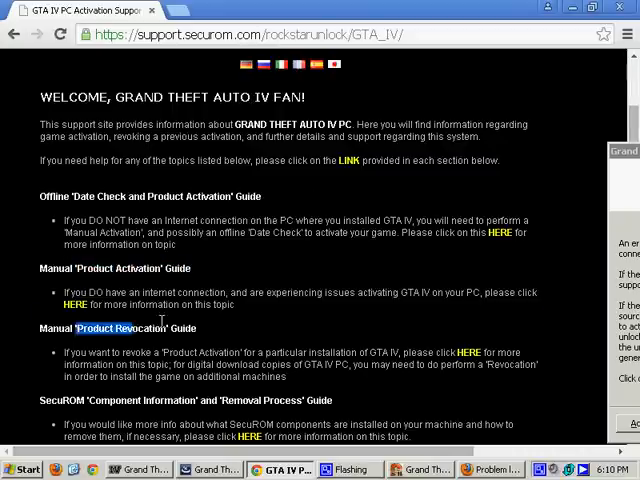
pyautogui.scroll(-3)
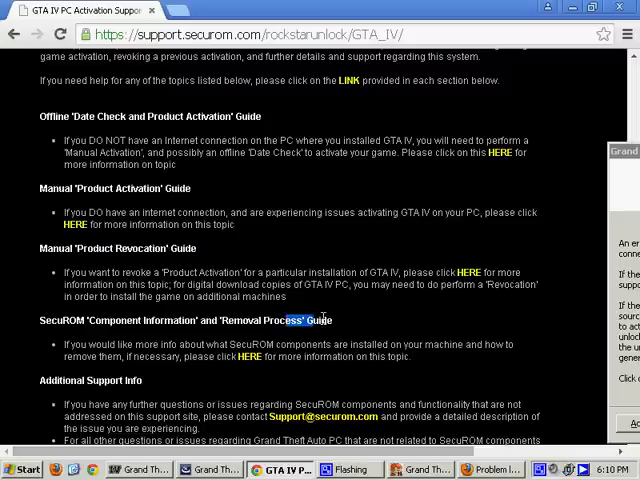
pyautogui.scroll(-3)
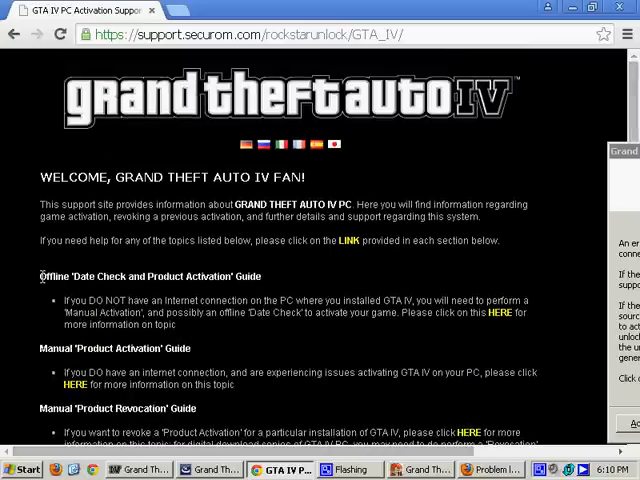
pyautogui.moveTo(40, 276); pyautogui.dragTo(184, 276)
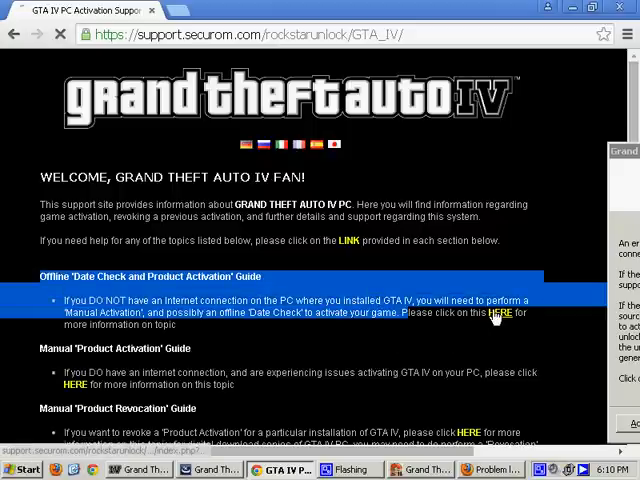
# Read the offline date check and activation guide down to Step One and the 'Right Click HERE' offline installer link.
pyautogui.click(500, 312)
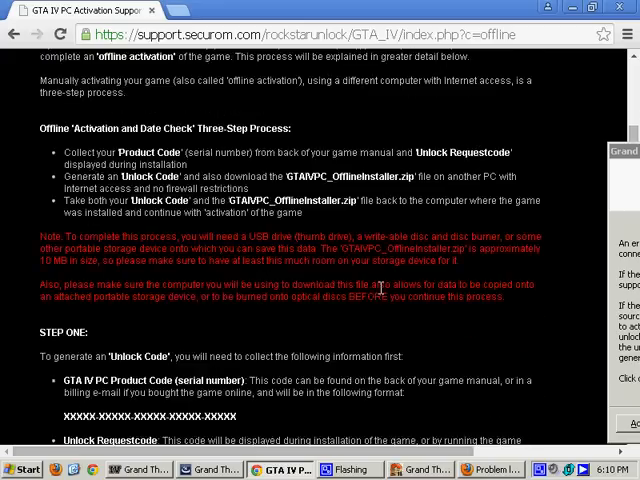
pyautogui.scroll(-3)
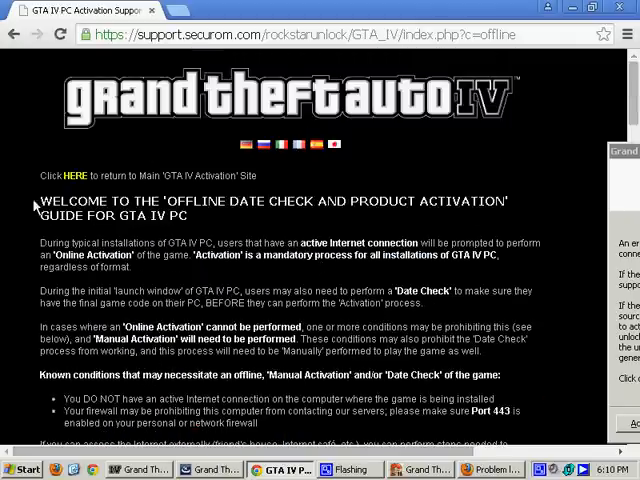
pyautogui.moveTo(40, 200); pyautogui.dragTo(304, 376)
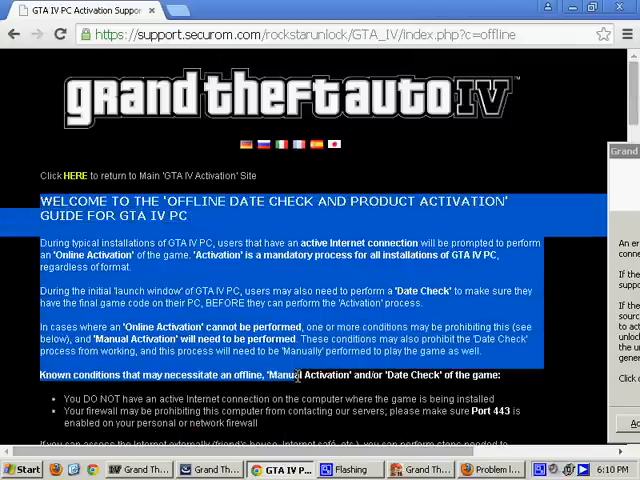
pyautogui.scroll(-3)
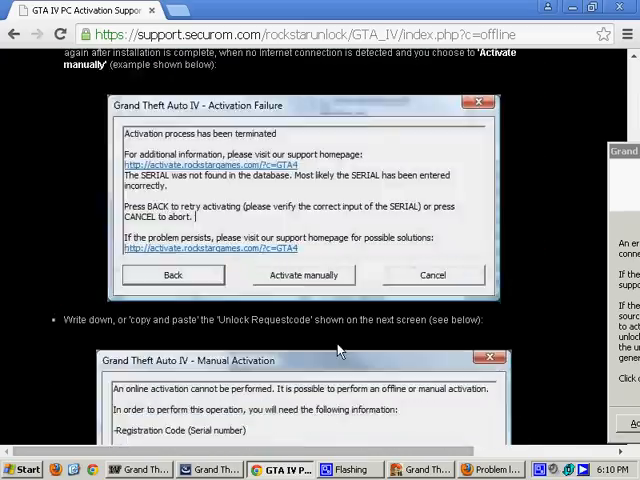
pyautogui.click(304, 276)
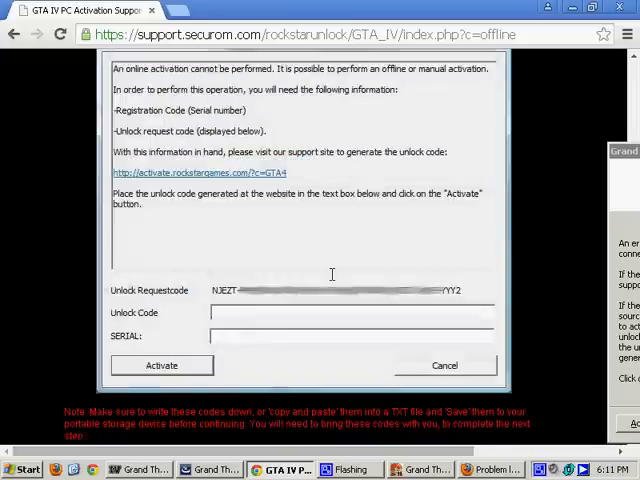
pyautogui.scroll(-3)
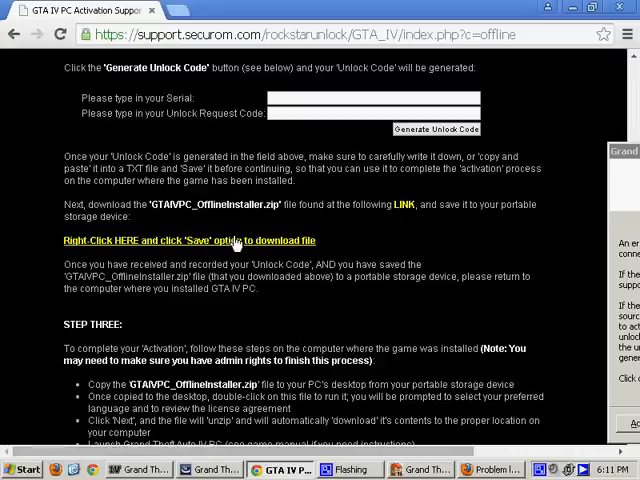
pyautogui.moveTo(236, 240)
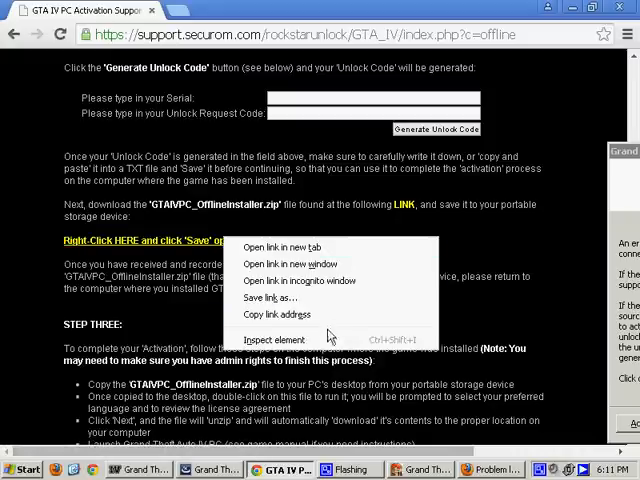
pyautogui.moveTo(284, 298)
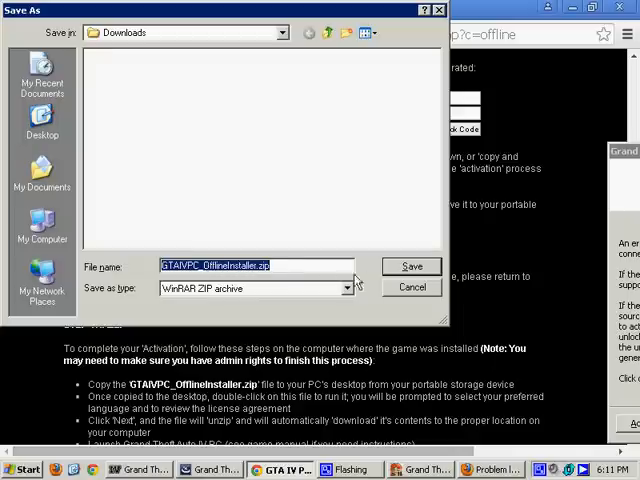
# Save GTAIVPC_OfflineInstaller.zip into the Downloads folder with its default name.
pyautogui.click(412, 266)
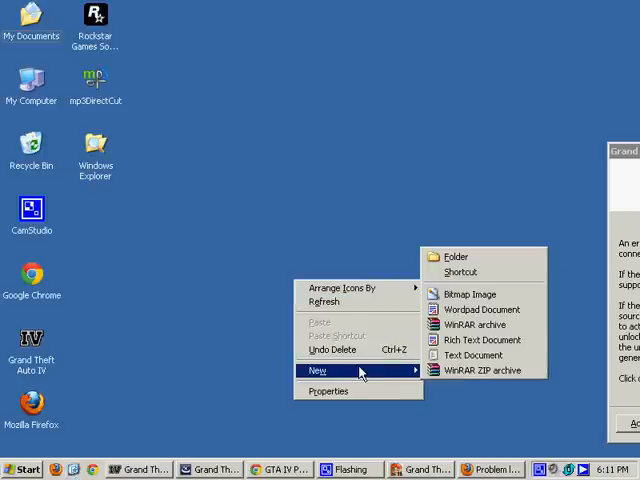
pyautogui.click(472, 356)
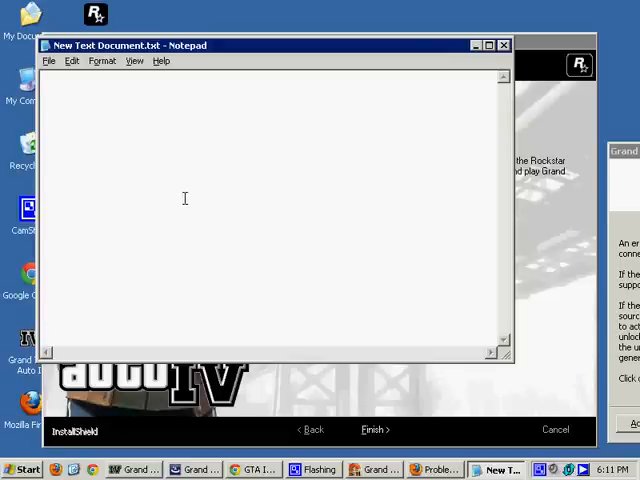
pyautogui.write('http://download.securom.com/support/gta4/GTAIvPC_offlineInstaller.zip')
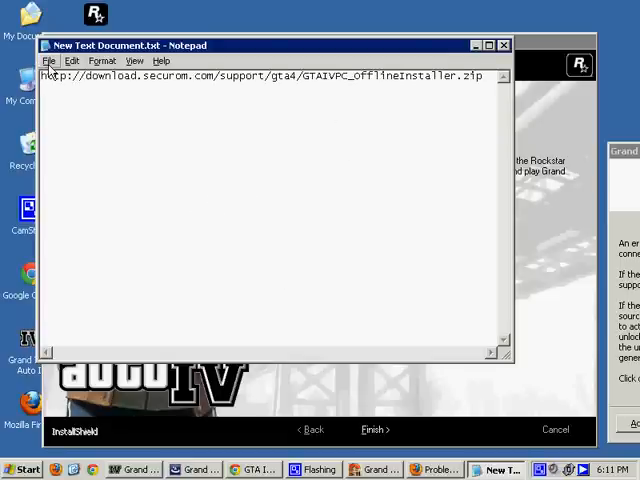
pyautogui.click(50, 60)
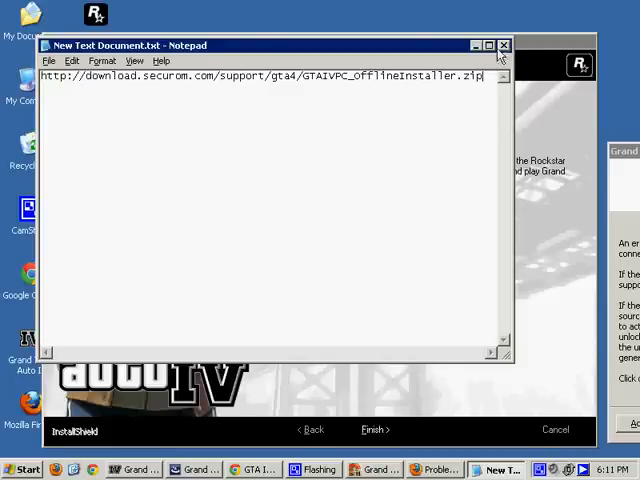
pyautogui.click(504, 44)
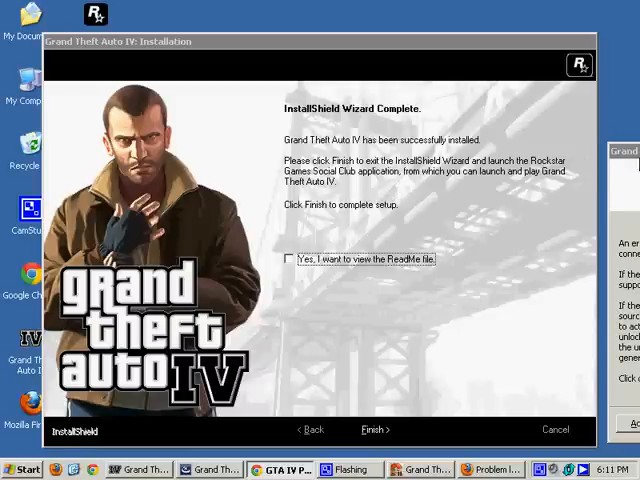
# Finish the installer, view GTA4RC.exe inside the downloaded zip in WinRAR, then close WinRAR and Chrome.
pyautogui.click(376, 428)
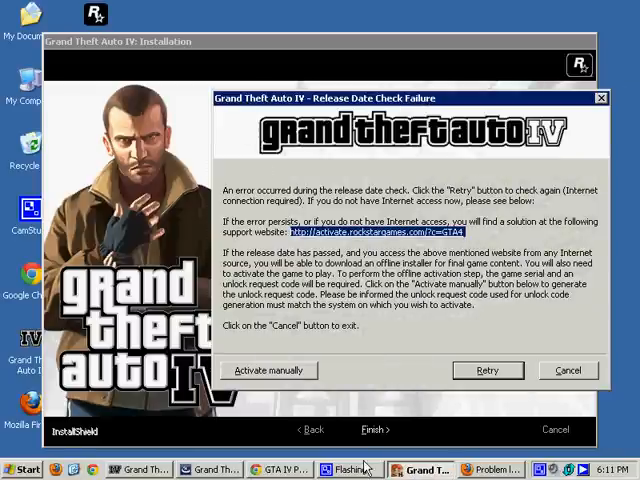
pyautogui.moveTo(420, 244)
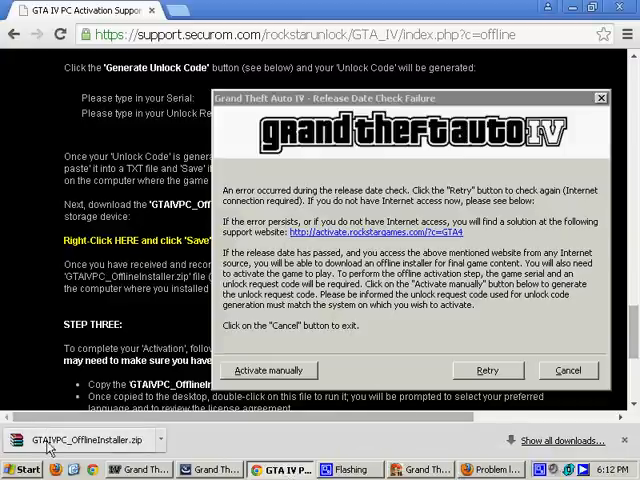
pyautogui.moveTo(152, 450)
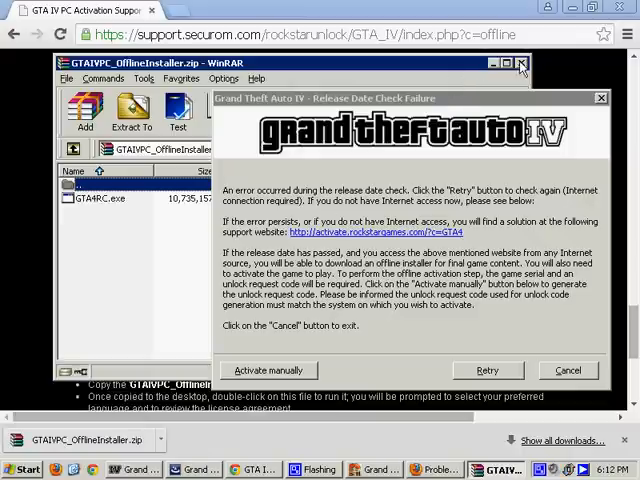
pyautogui.click(520, 64)
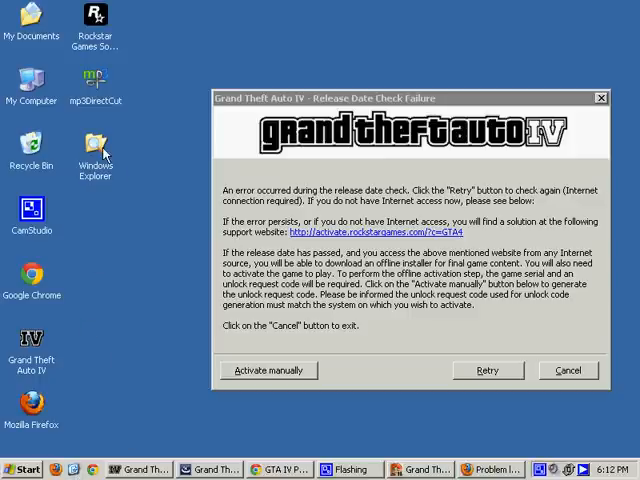
pyautogui.moveTo(32, 96)
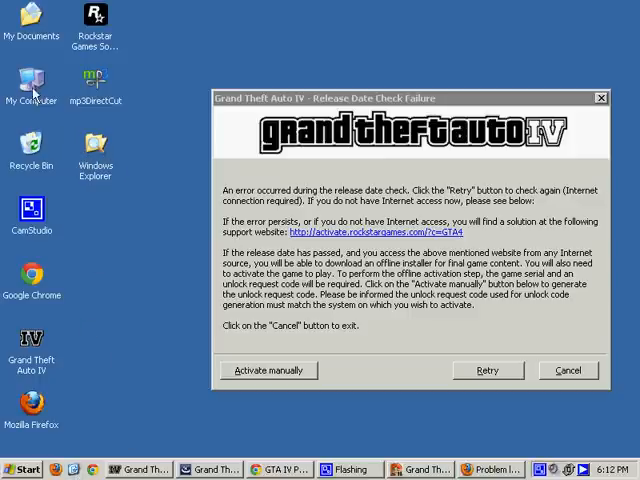
# Browse My Computer to Downloads and extract GTA4RC.exe from the offline installer zip with Extract Here.
pyautogui.doubleClick(32, 80)
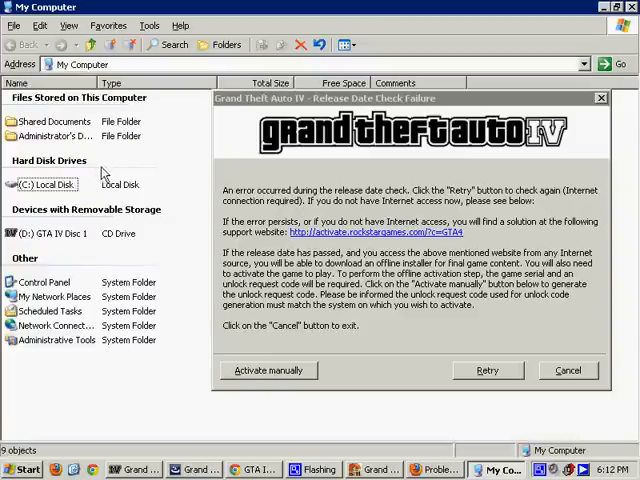
pyautogui.moveTo(104, 172)
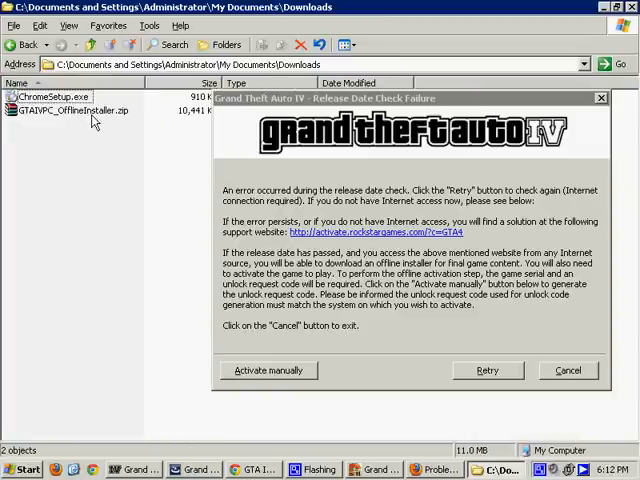
pyautogui.rightClick(76, 110)
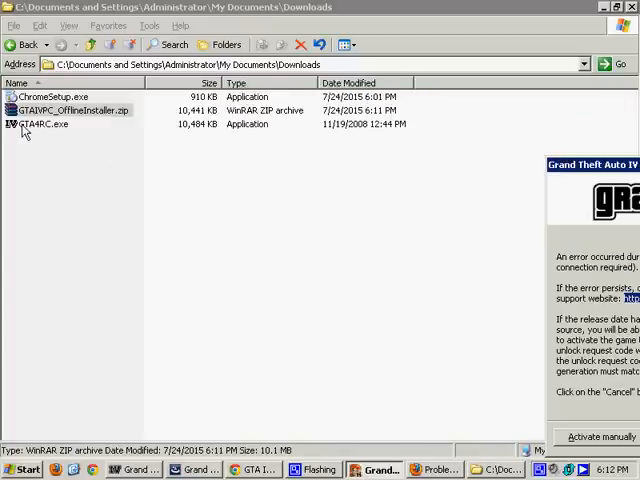
pyautogui.moveTo(276, 216)
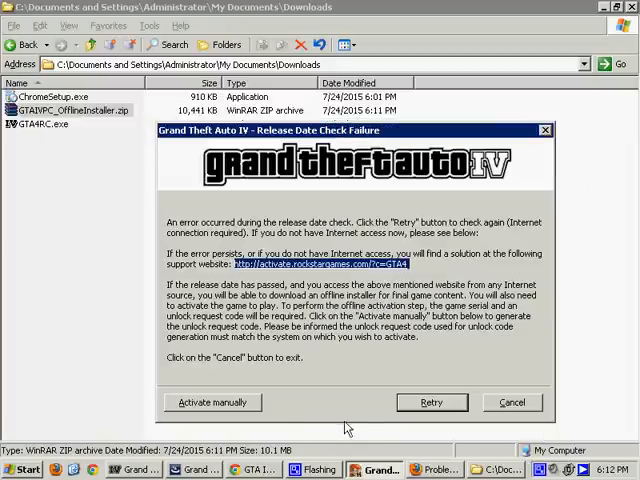
pyautogui.moveTo(362, 284)
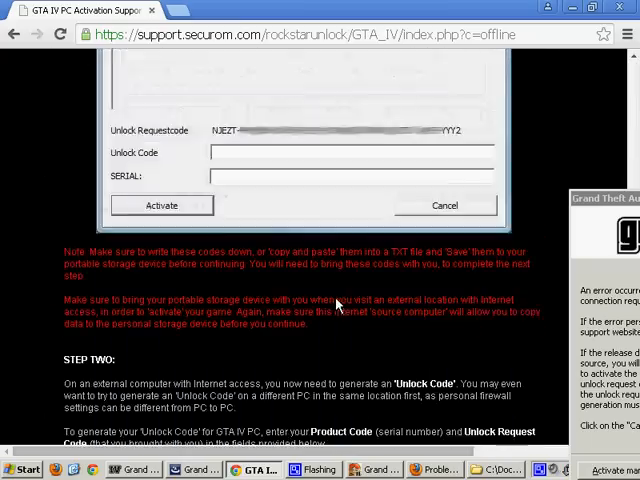
pyautogui.scroll(-3)
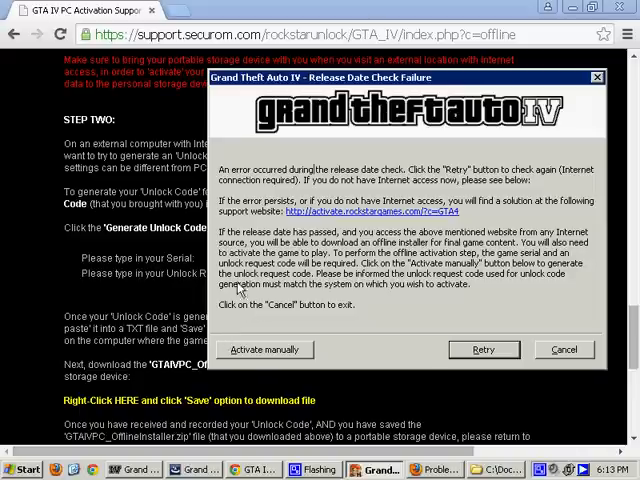
pyautogui.moveTo(290, 232)
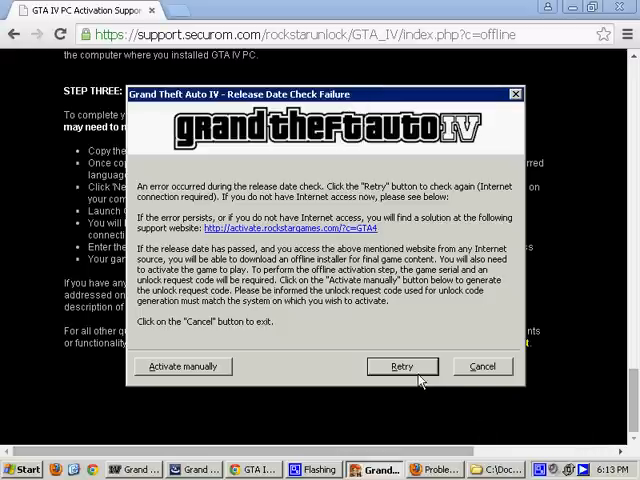
pyautogui.moveTo(418, 380)
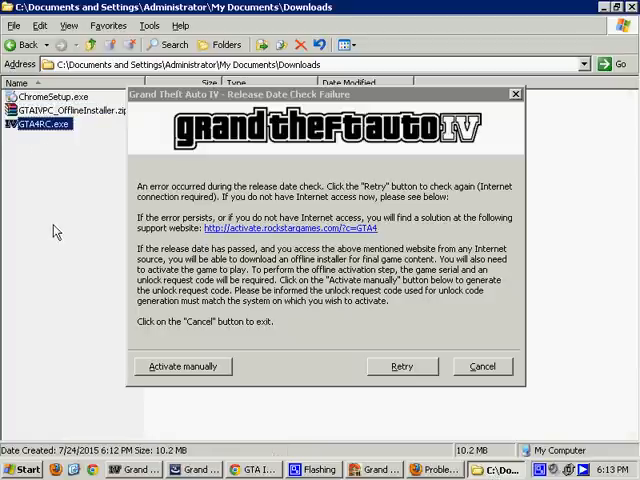
pyautogui.moveTo(548, 352)
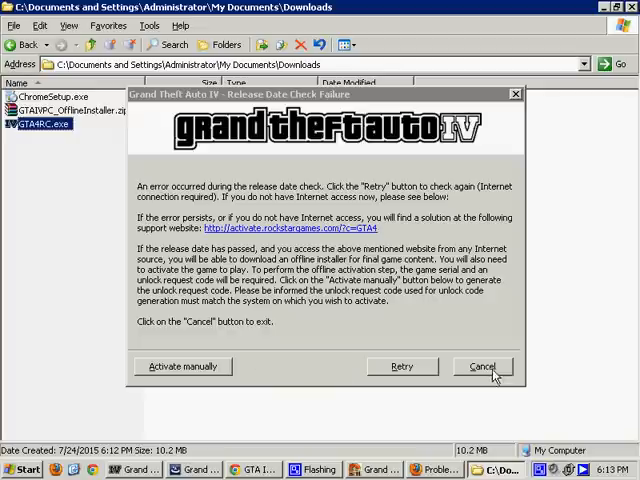
# Cancel the failed release date check and confirm, returning to the InstallShield Wizard Complete page.
pyautogui.click(482, 366)
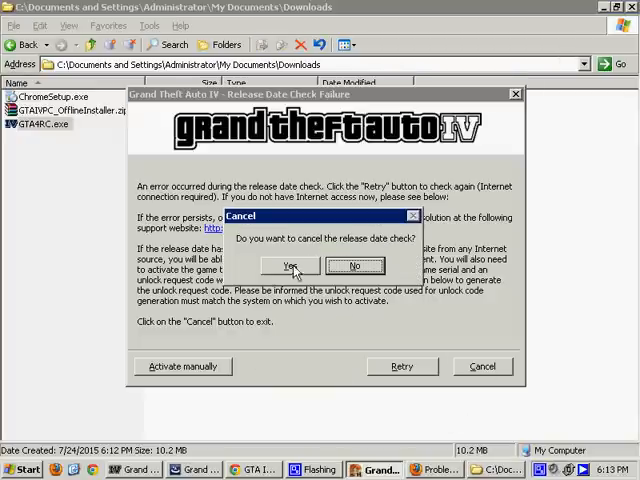
pyautogui.click(292, 264)
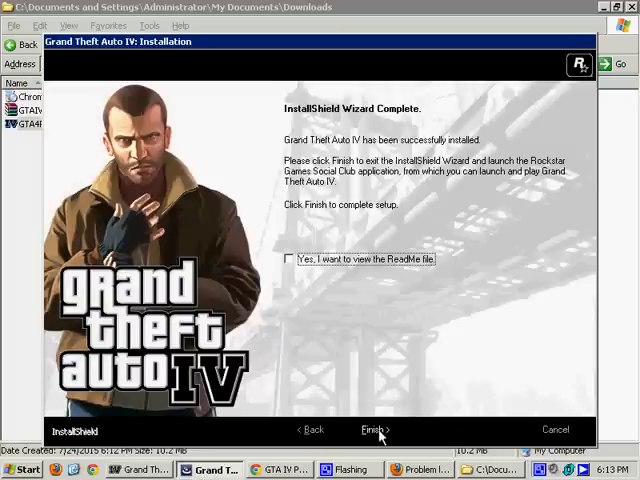
# Finish the wizard, run GTA4RC.exe, exit the GTA IV Setup welcome, and reselect GTA4RC.exe in Downloads.
pyautogui.click(372, 428)
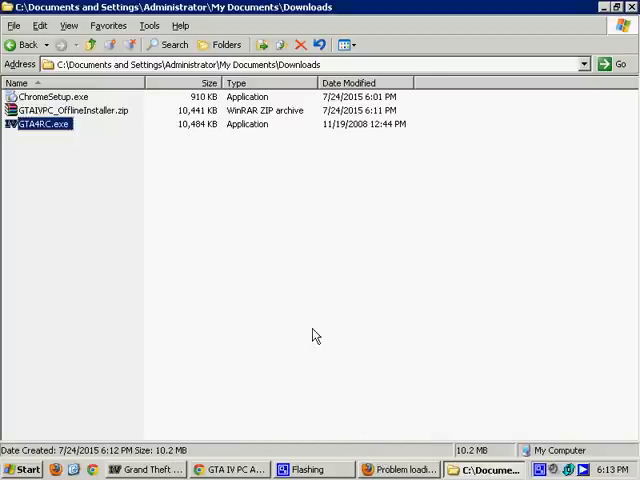
pyautogui.moveTo(44, 140)
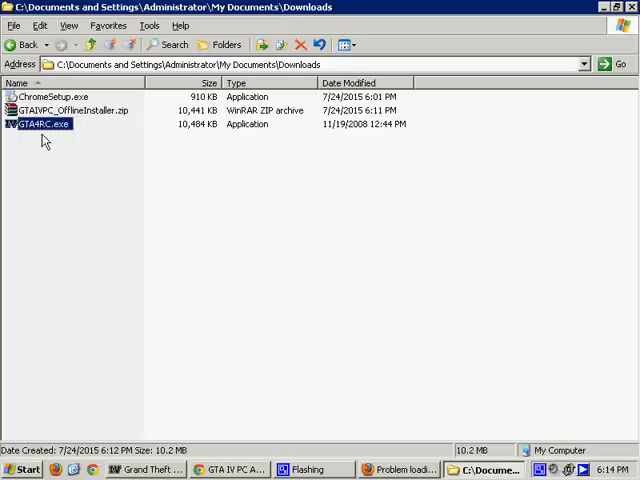
pyautogui.moveTo(608, 8)
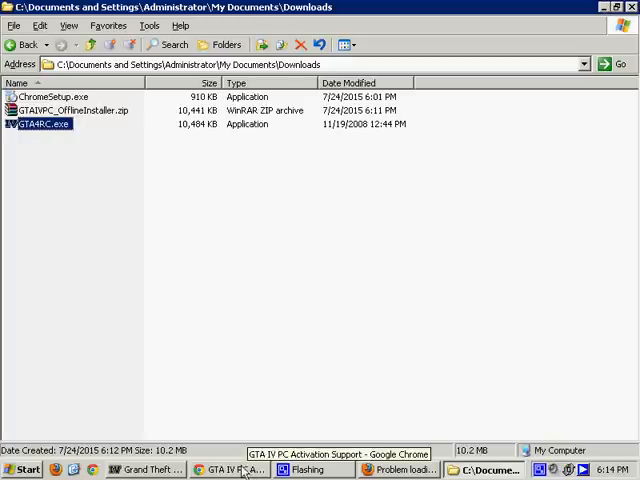
pyautogui.doubleClick(40, 122)
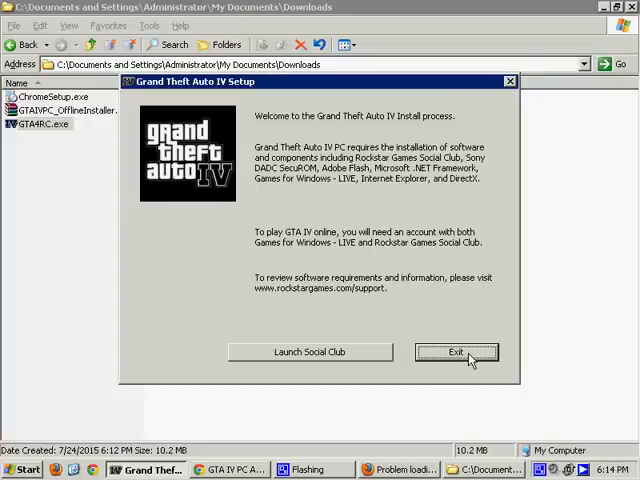
pyautogui.click(456, 352)
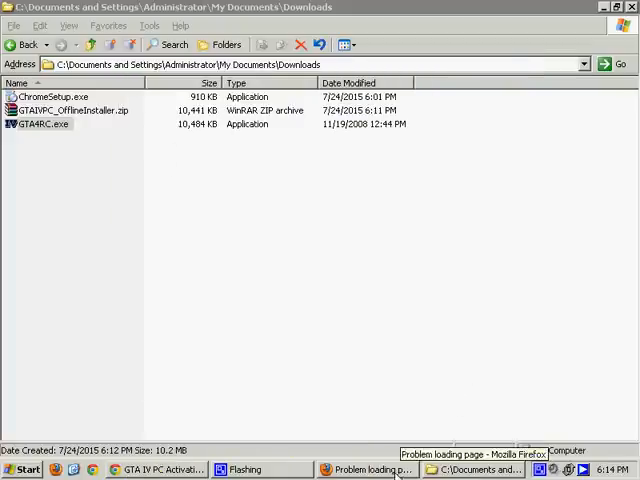
pyautogui.click(42, 124)
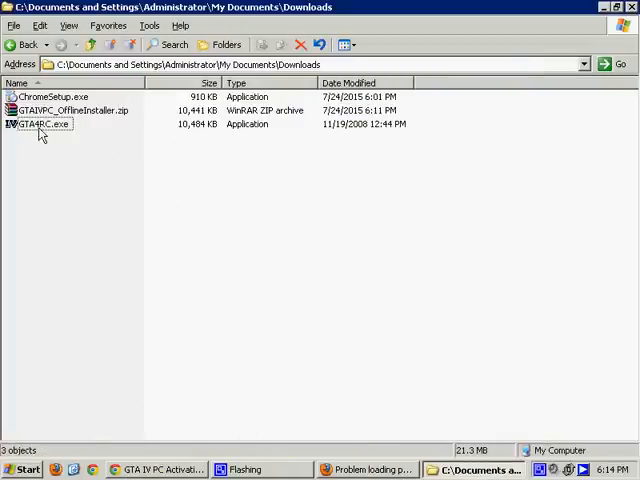
# Run GTA4RC.exe, agree to the license, and close setup after a successful install.
pyautogui.doubleClick(40, 122)
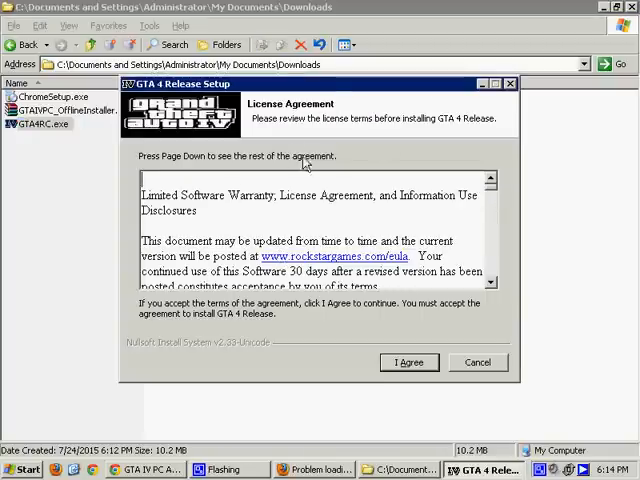
pyautogui.click(408, 362)
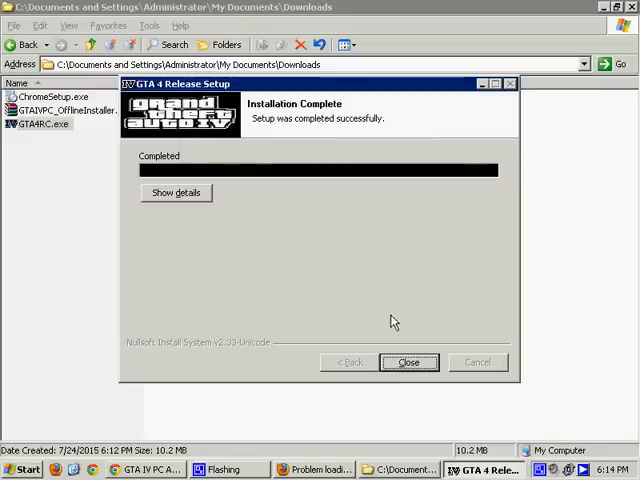
pyautogui.click(408, 362)
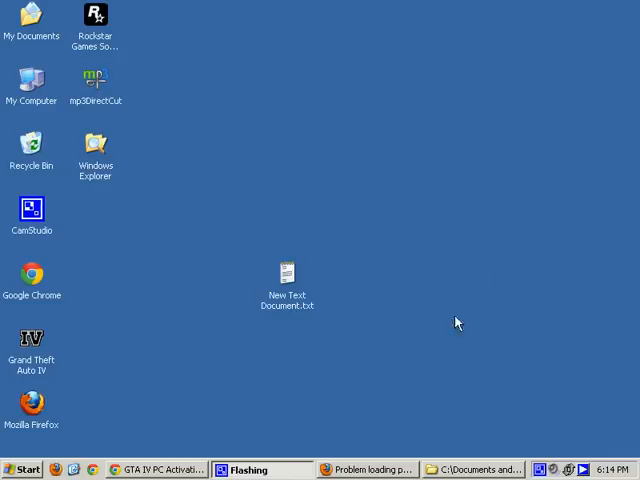
pyautogui.moveTo(18, 312)
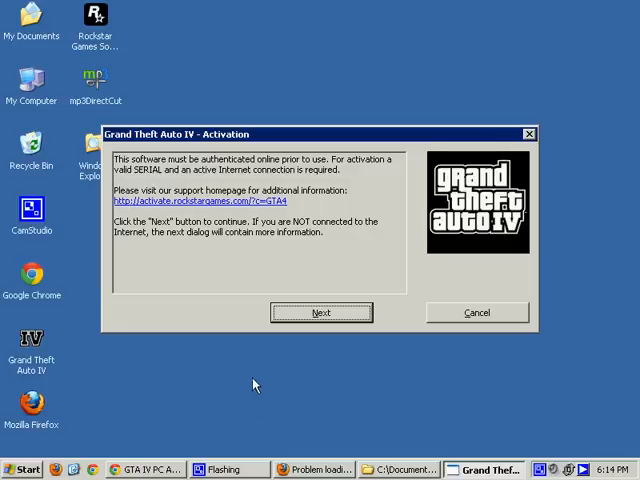
pyautogui.moveTo(260, 160)
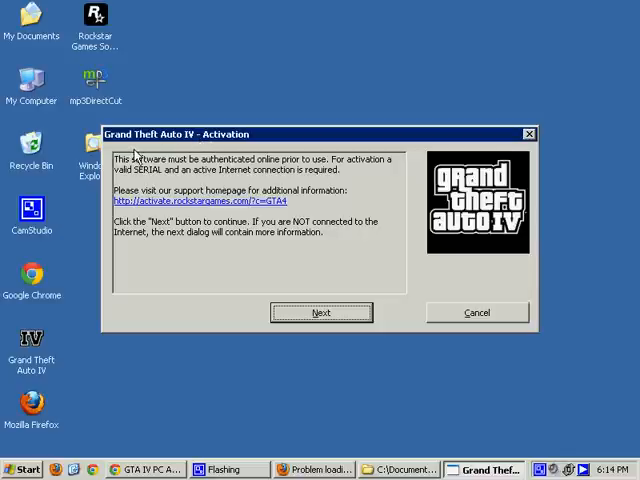
pyautogui.moveTo(316, 292)
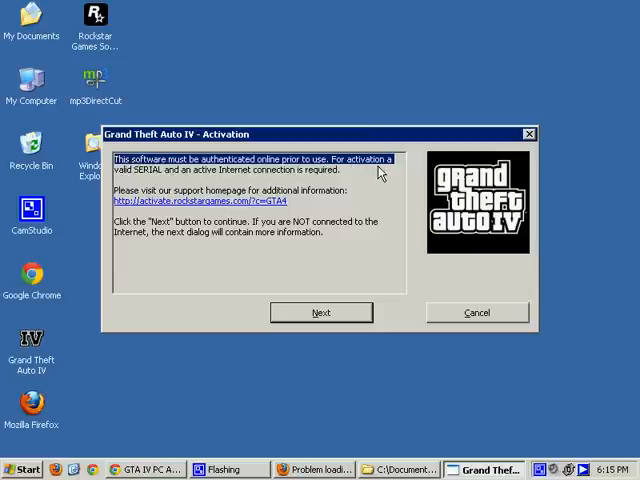
pyautogui.moveTo(380, 170)
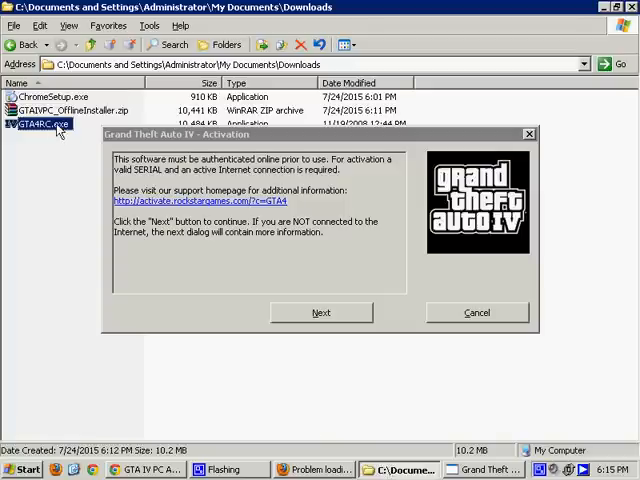
pyautogui.moveTo(208, 144)
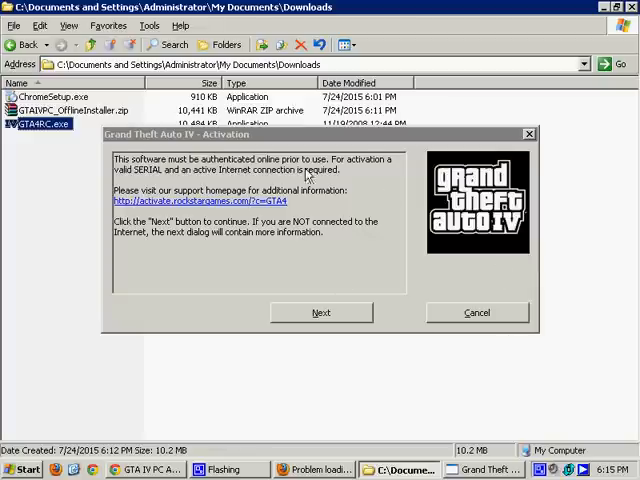
pyautogui.moveTo(40, 336)
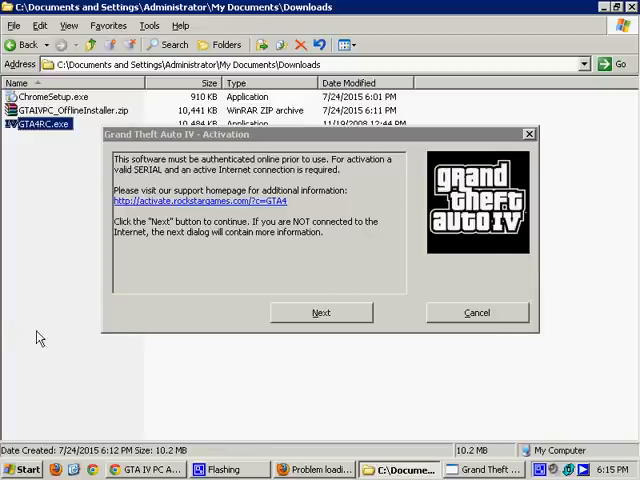
pyautogui.moveTo(196, 312)
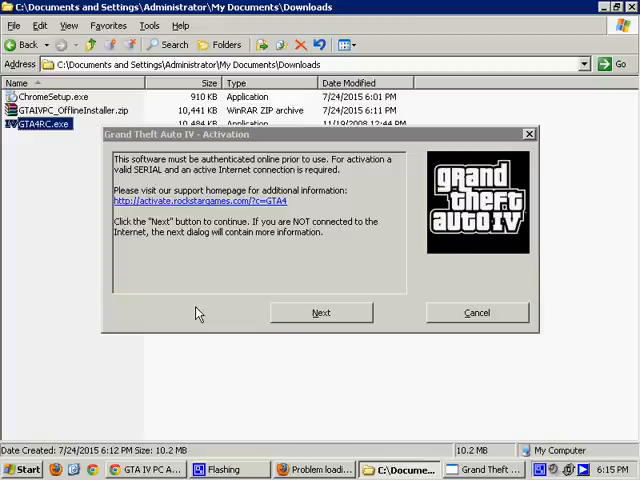
pyautogui.moveTo(336, 246)
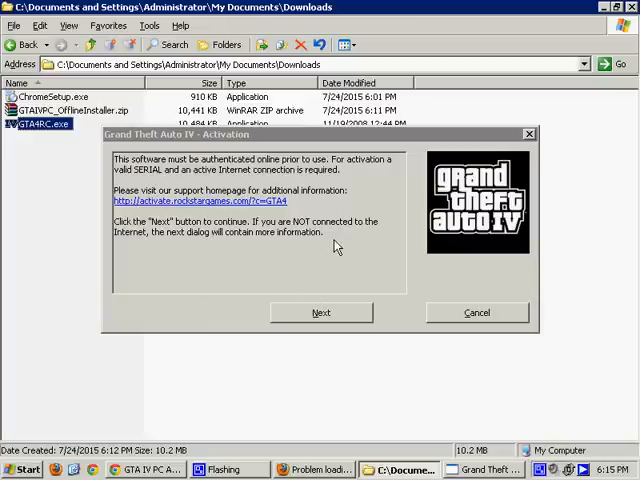
pyautogui.moveTo(336, 260)
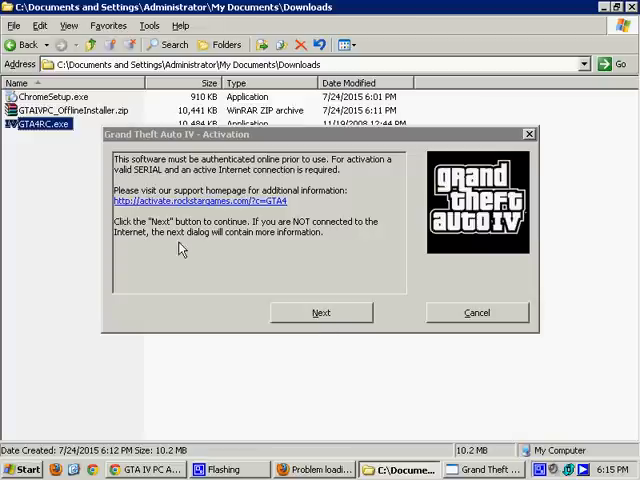
# Continue the activation to the Serial Entry page with its unlock request code.
pyautogui.click(320, 312)
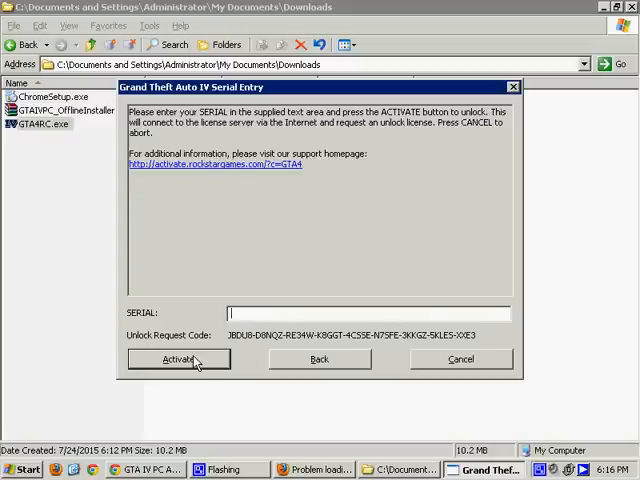
pyautogui.moveTo(112, 300)
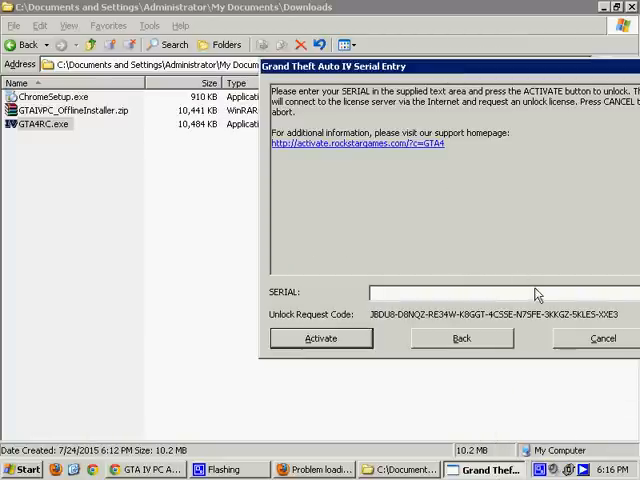
pyautogui.moveTo(604, 10)
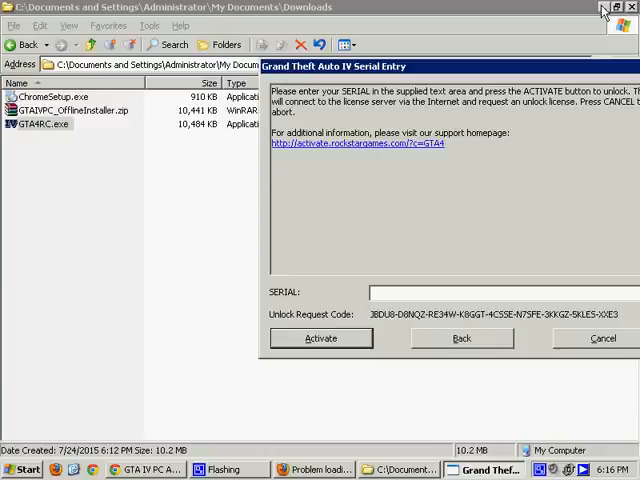
pyautogui.moveTo(284, 78)
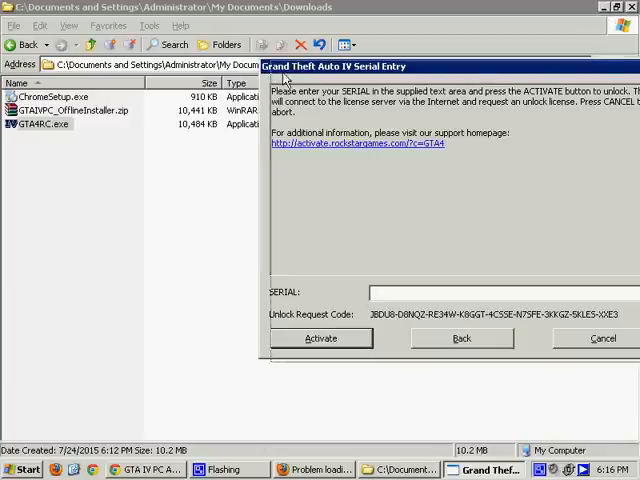
pyautogui.moveTo(632, 136)
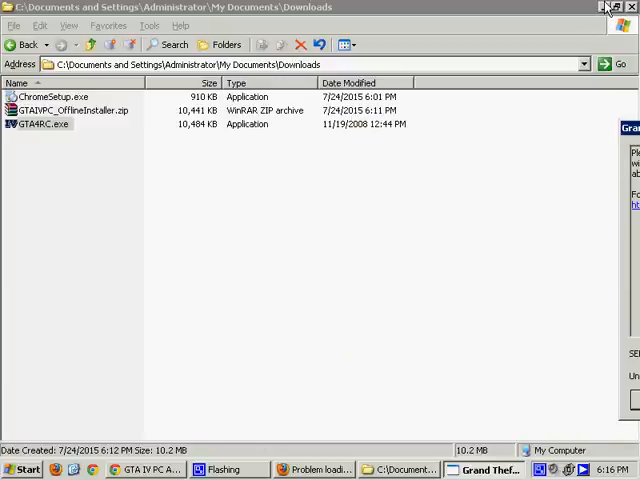
pyautogui.click(628, 8)
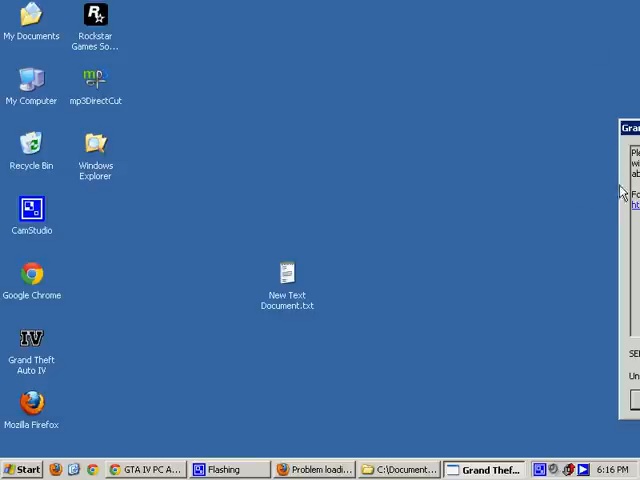
pyautogui.moveTo(476, 398)
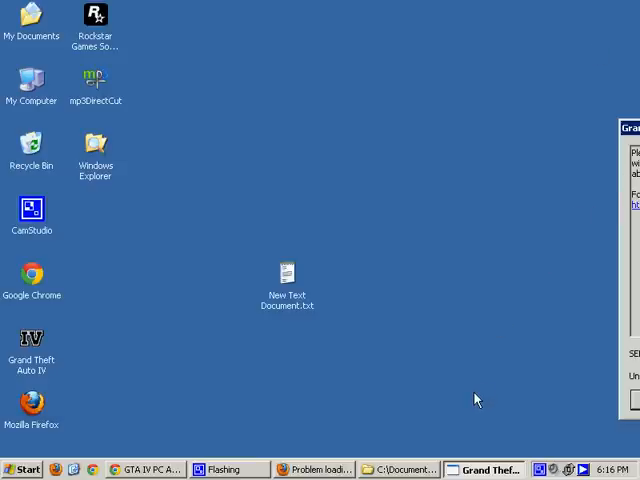
pyautogui.moveTo(460, 400)
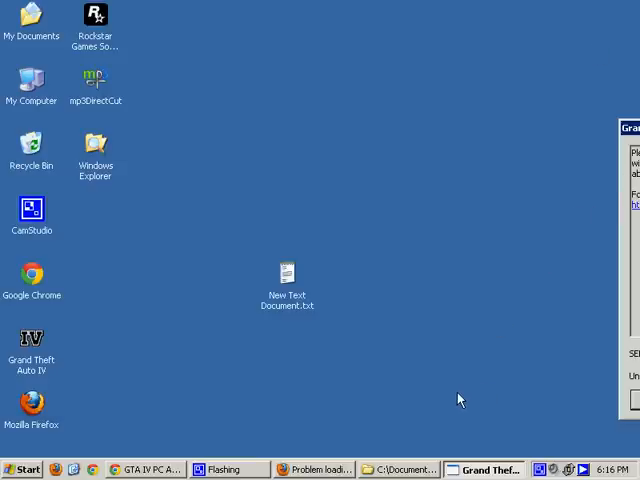
pyautogui.moveTo(456, 400)
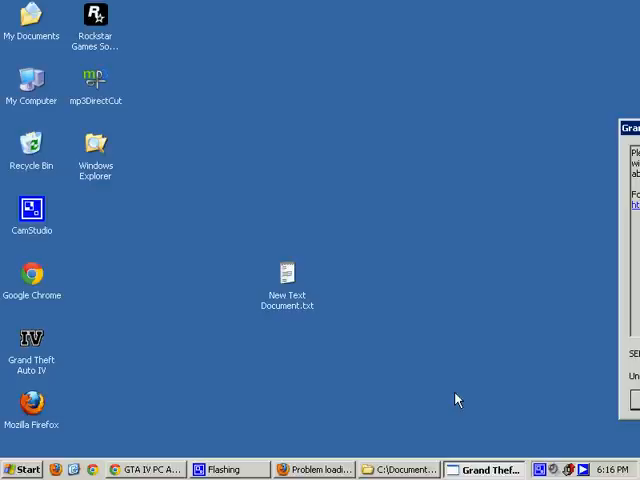
pyautogui.moveTo(460, 126)
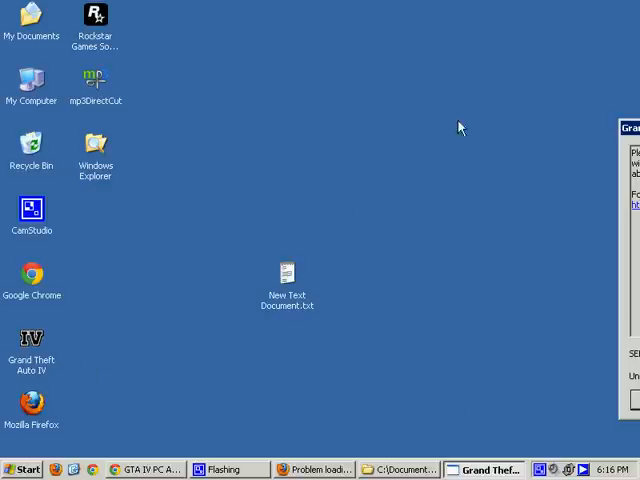
pyautogui.moveTo(308, 348)
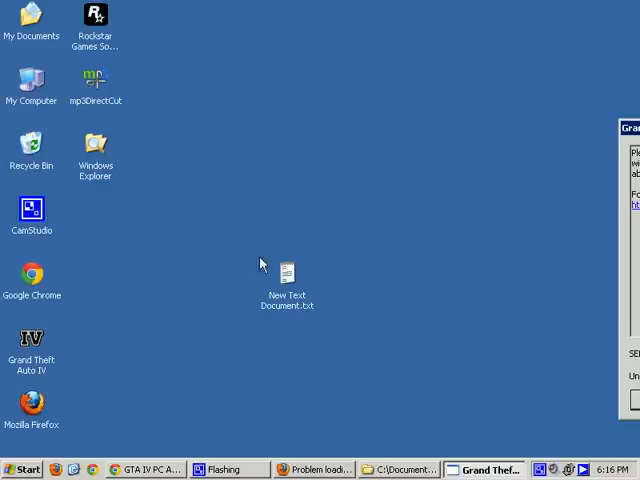
pyautogui.moveTo(32, 344)
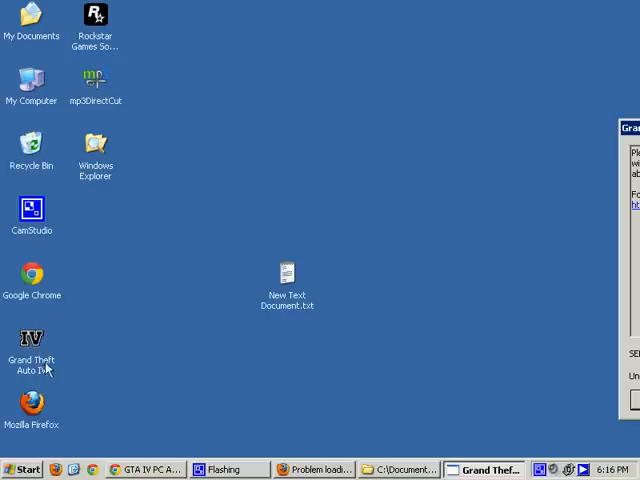
pyautogui.moveTo(364, 270)
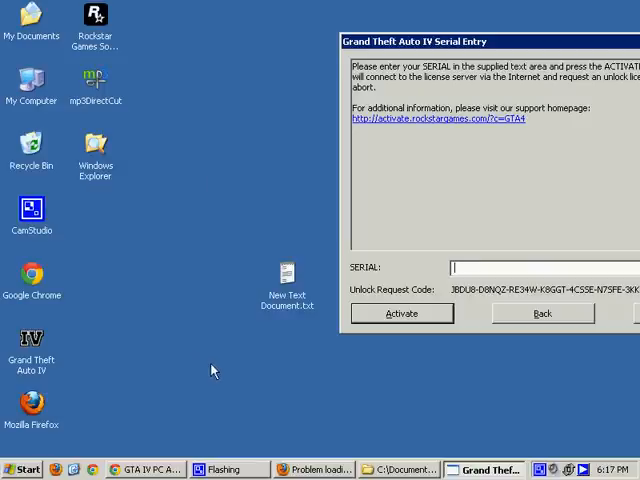
pyautogui.moveTo(152, 410)
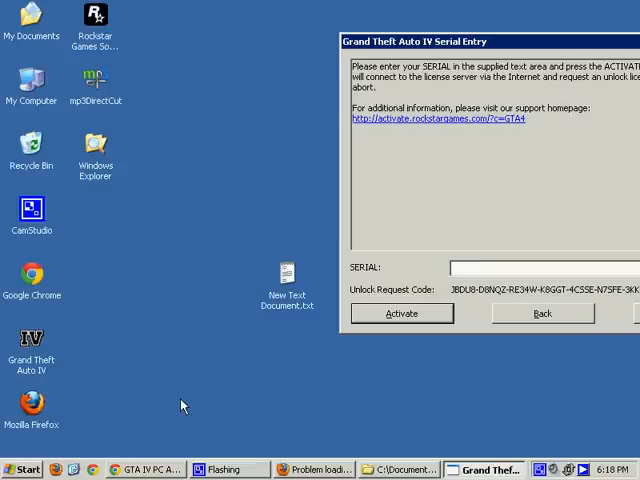
pyautogui.moveTo(388, 20)
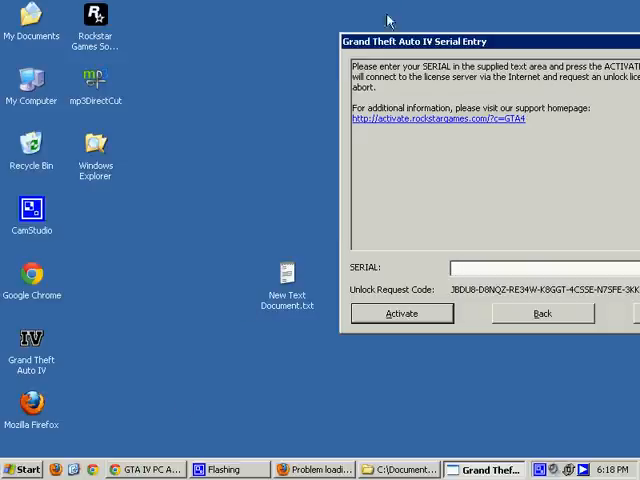
pyautogui.moveTo(604, 136)
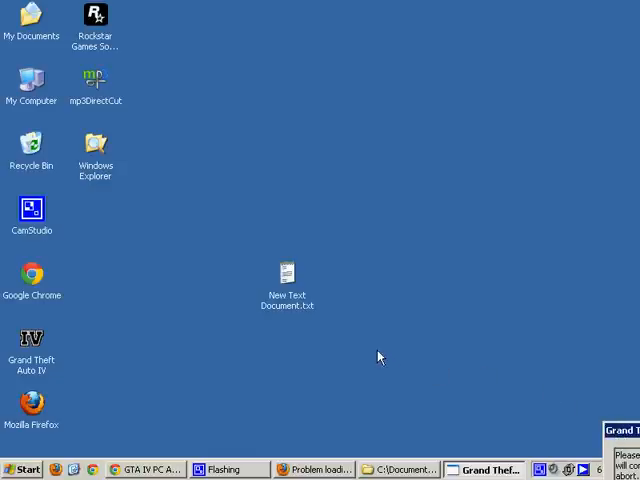
pyautogui.moveTo(20, 458)
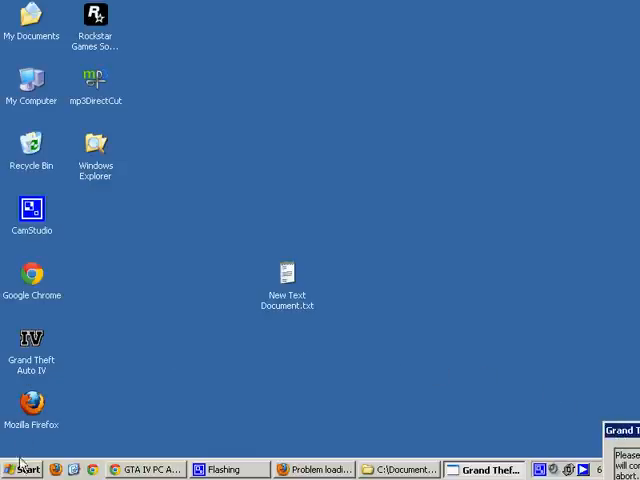
# Start Revoke License under Rockstar Games > Grand Theft Auto IV from the Programs menu.
pyautogui.click(22, 470)
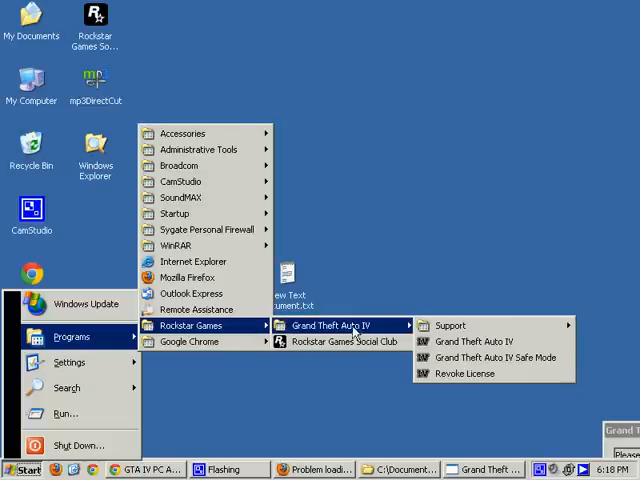
pyautogui.moveTo(464, 372)
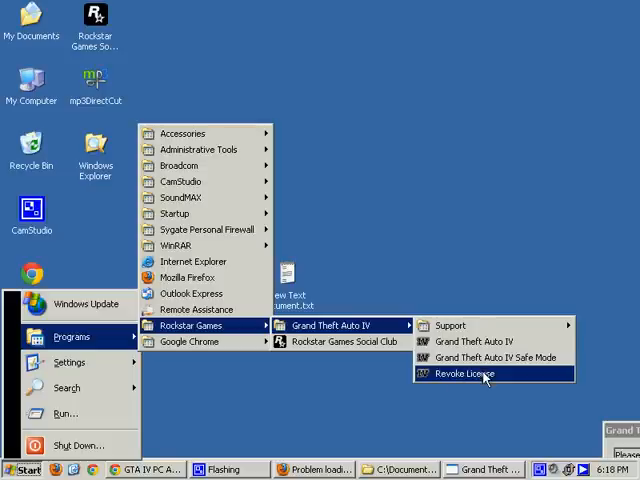
pyautogui.click(462, 372)
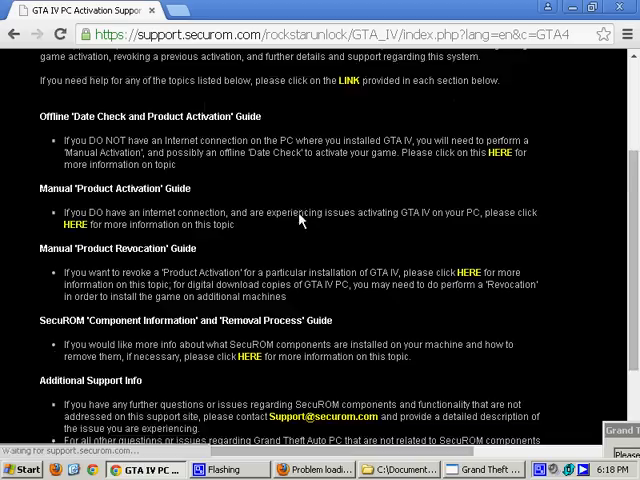
pyautogui.moveTo(172, 244)
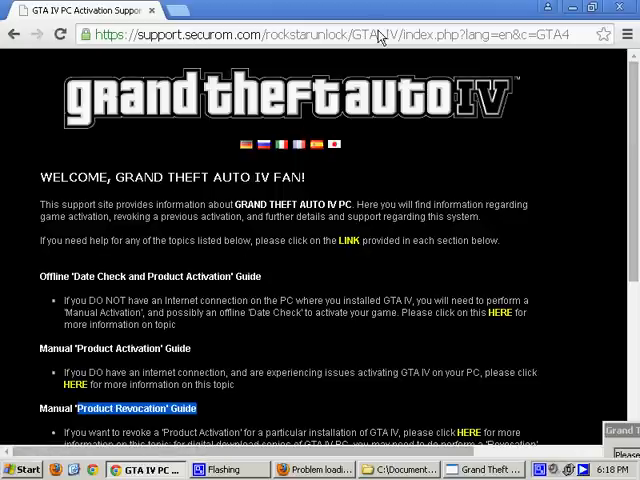
# Scroll the SecuROM support page to the Manual 'Product Revocation' Guide heading.
pyautogui.scroll(-3)
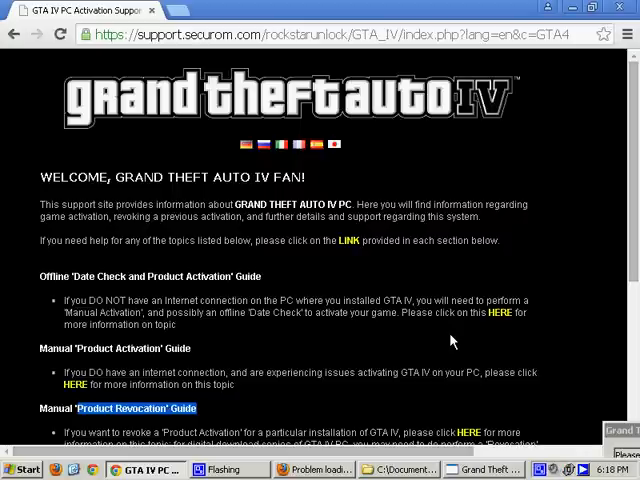
pyautogui.moveTo(494, 352)
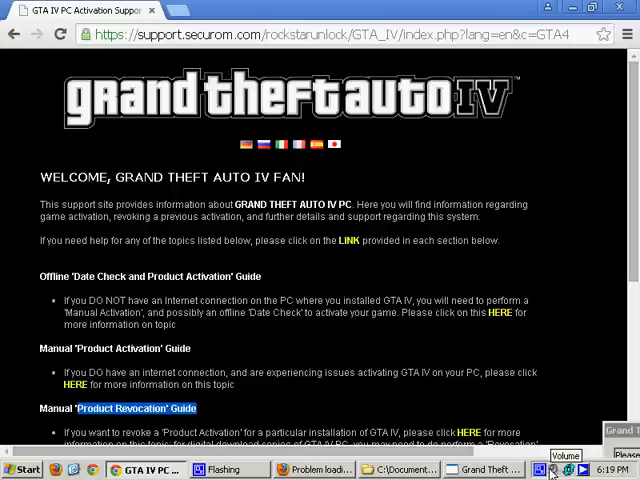
pyautogui.moveTo(436, 380)
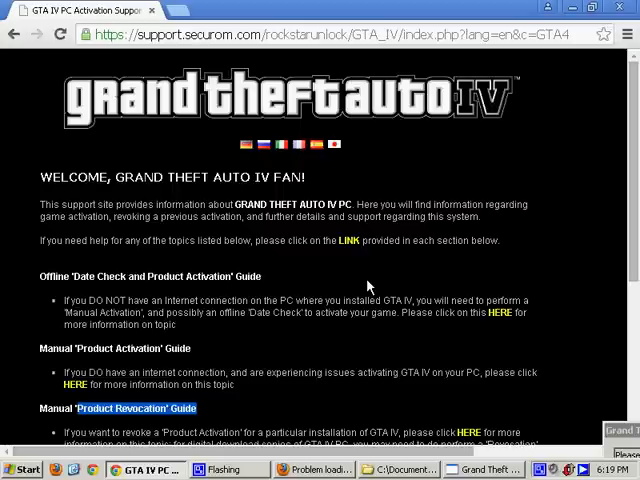
pyautogui.moveTo(350, 280)
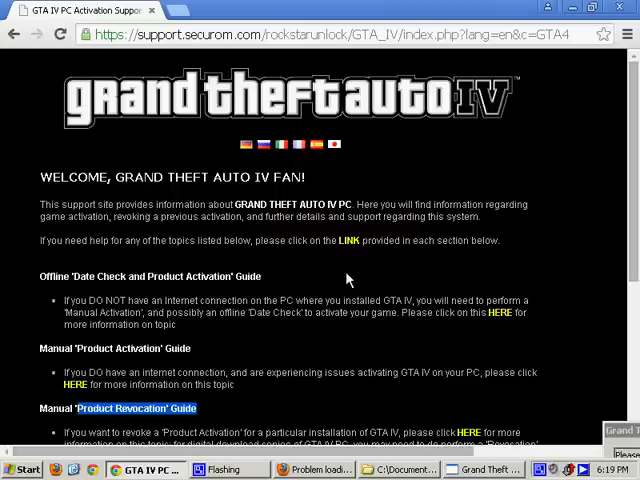
pyautogui.moveTo(358, 258)
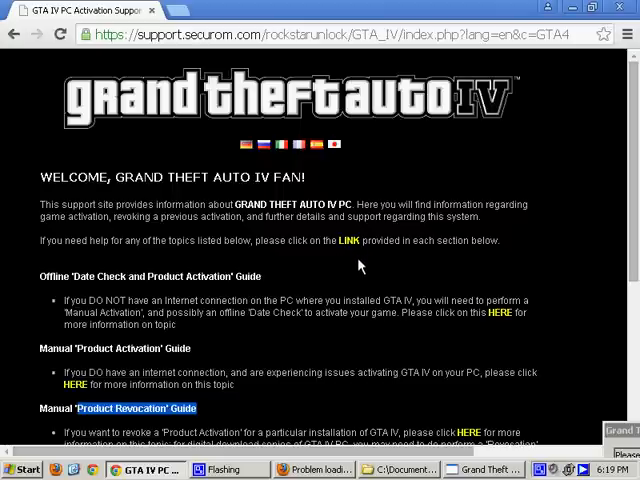
pyautogui.moveTo(356, 260)
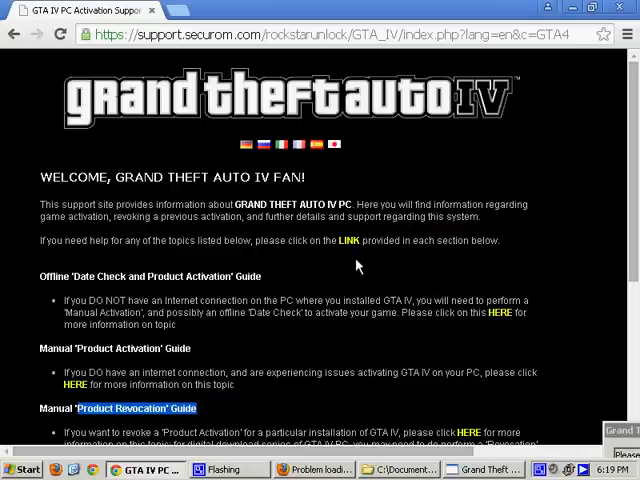
pyautogui.moveTo(356, 252)
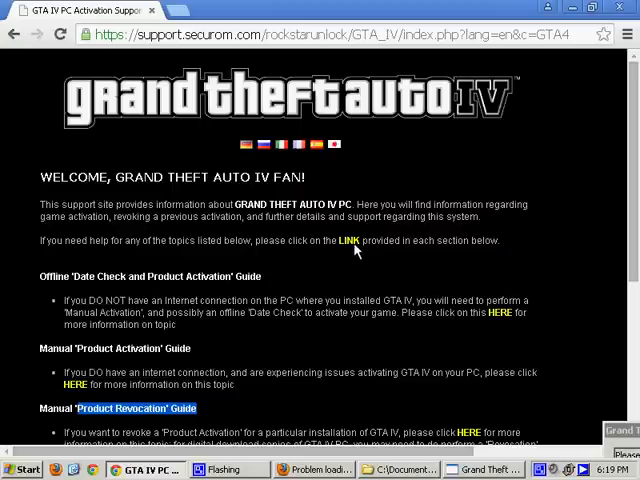
pyautogui.moveTo(452, 420)
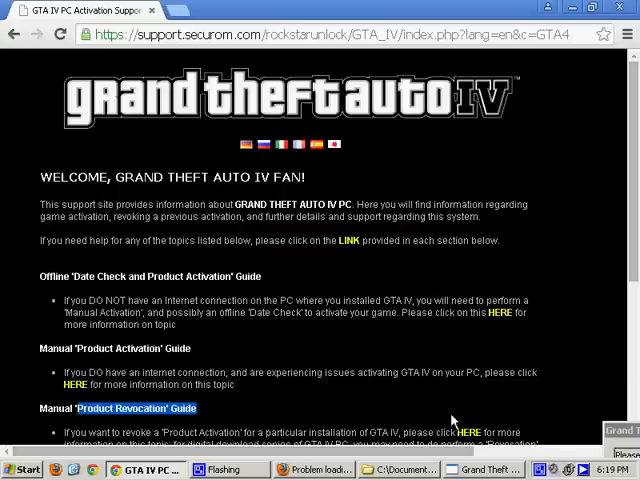
pyautogui.moveTo(264, 284)
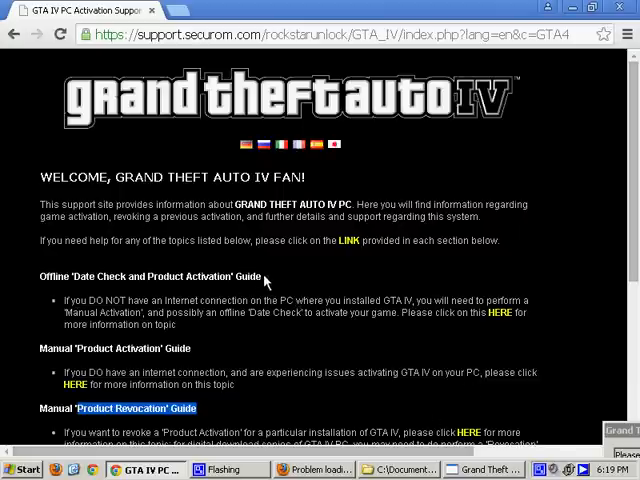